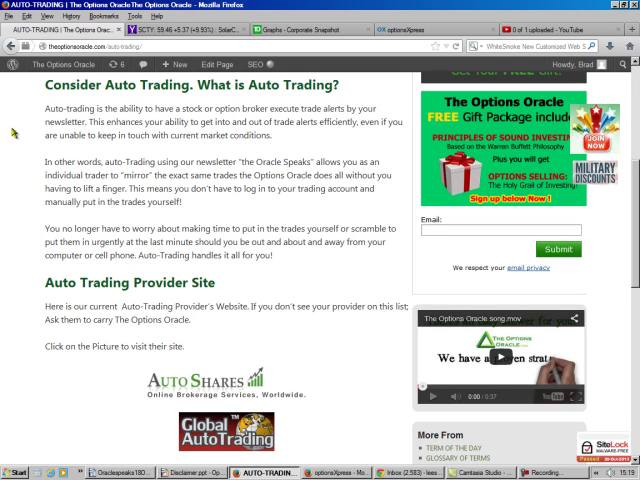
{"action": "mouse_move", "coordinate": [20, 174]}
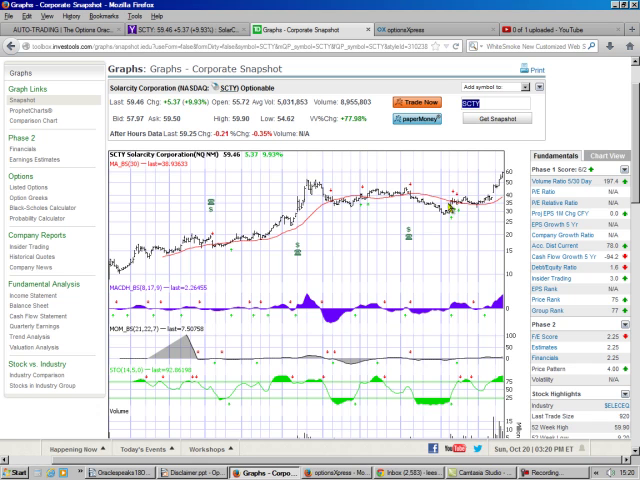
{"action": "mouse_move", "coordinate": [470, 200]}
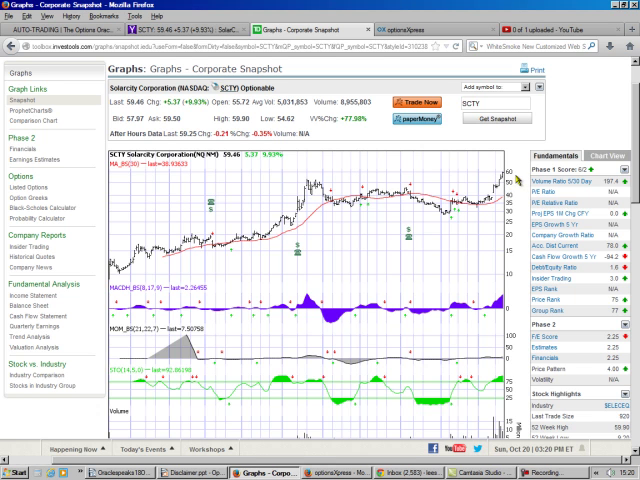
{"action": "mouse_move", "coordinate": [508, 252]}
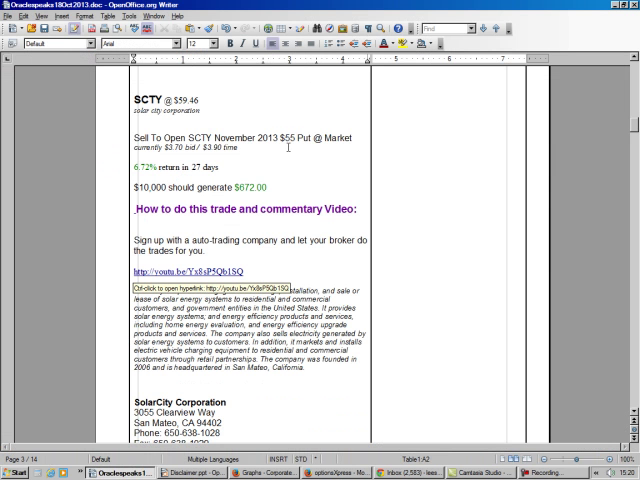
{"action": "mouse_move", "coordinate": [284, 148]}
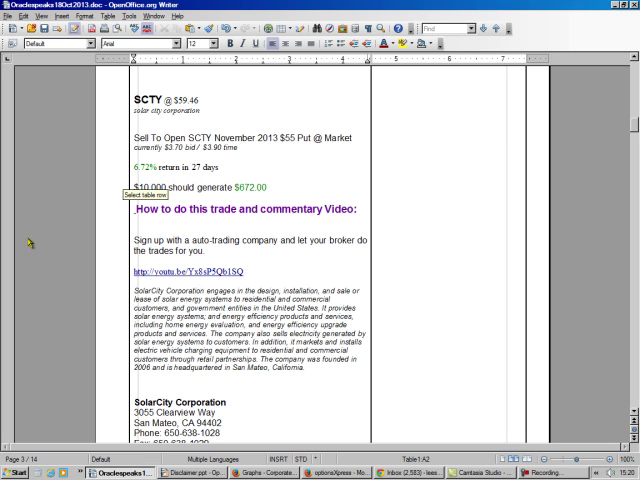
{"action": "mouse_move", "coordinate": [104, 226]}
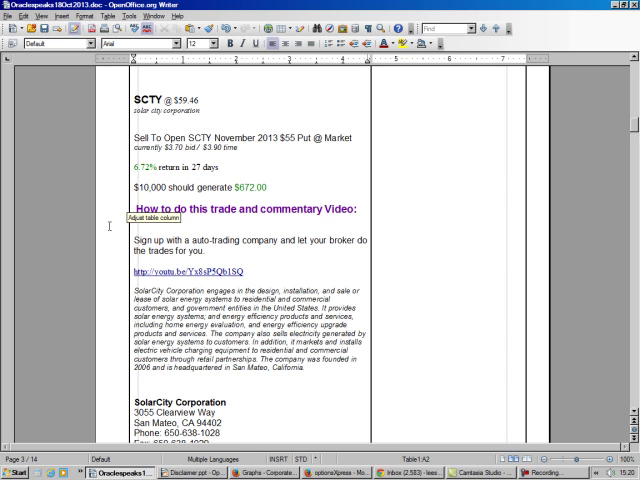
{"action": "mouse_move", "coordinate": [62, 270]}
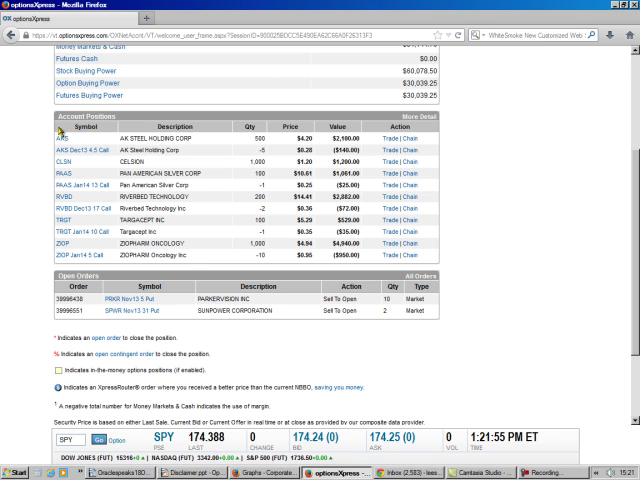
{"action": "mouse_move", "coordinate": [424, 148]}
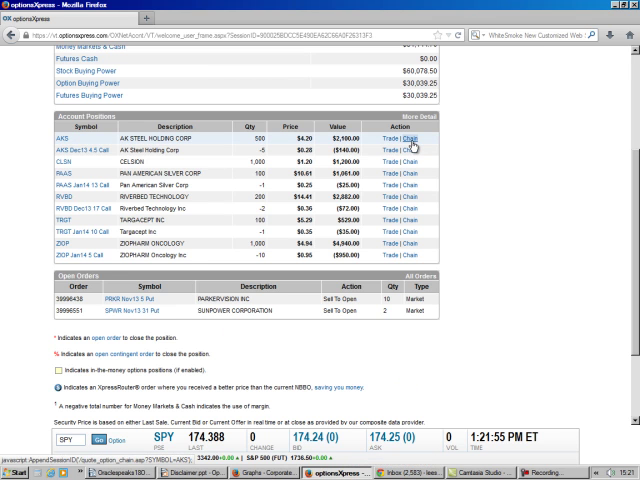
Step: Follow the Chain link for SCTY in the Account Positions list
{"action": "left_click", "coordinate": [432, 138]}
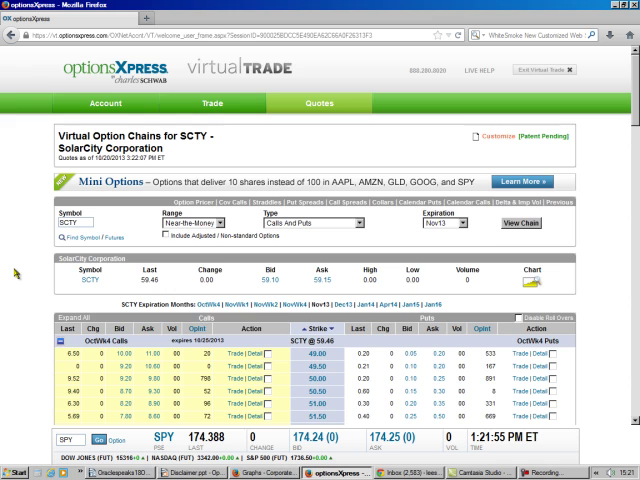
Step: Scroll down the SCTY chain to the November 2013 puts
{"action": "scroll", "scroll_direction": "down", "scroll_amount": 3}
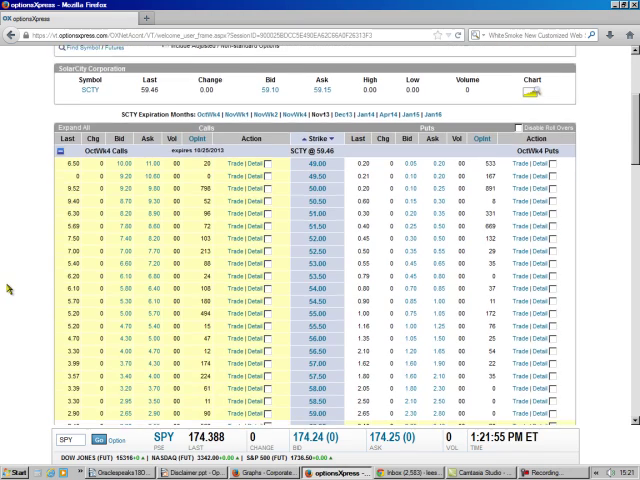
{"action": "scroll", "scroll_direction": "down", "scroll_amount": 3}
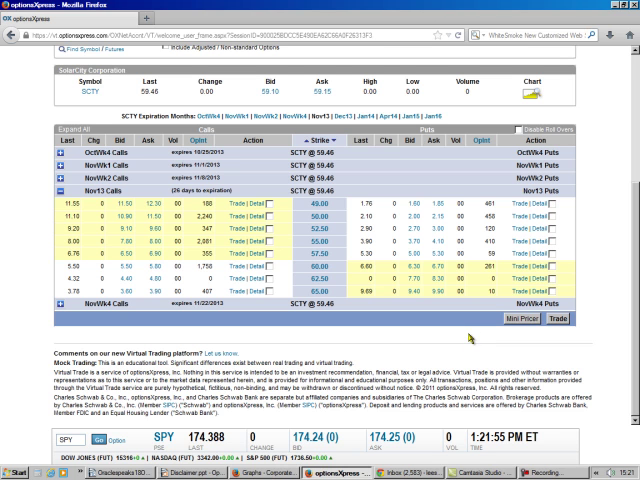
{"action": "mouse_move", "coordinate": [336, 192]}
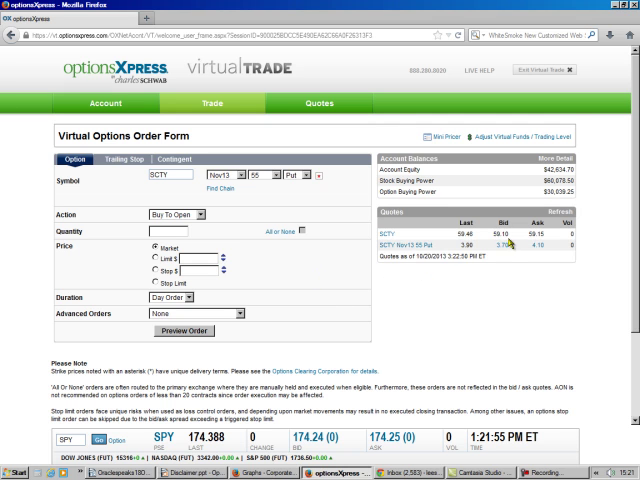
{"action": "mouse_move", "coordinate": [252, 252]}
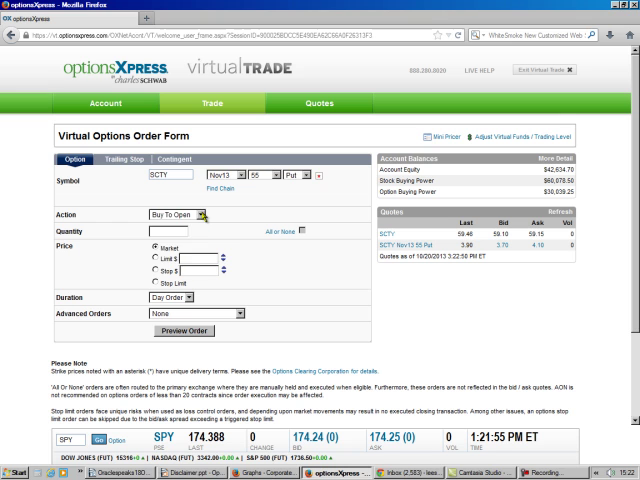
Step: Make the SCTY Nov13 55 put order Sell To Open, quantity 2, and request its preview
{"action": "left_click", "coordinate": [178, 212]}
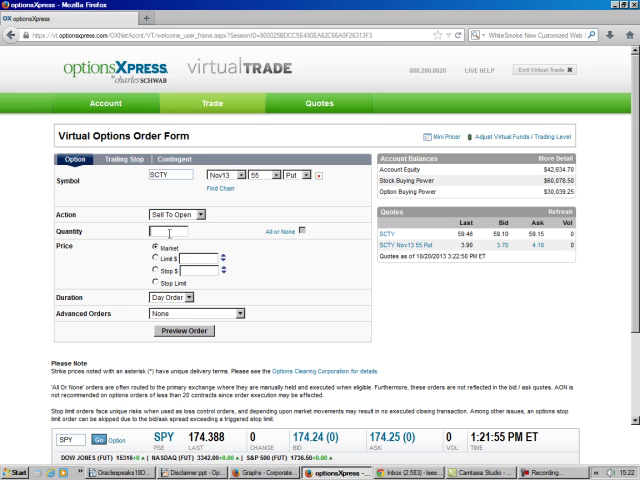
{"action": "type", "text": "2"}
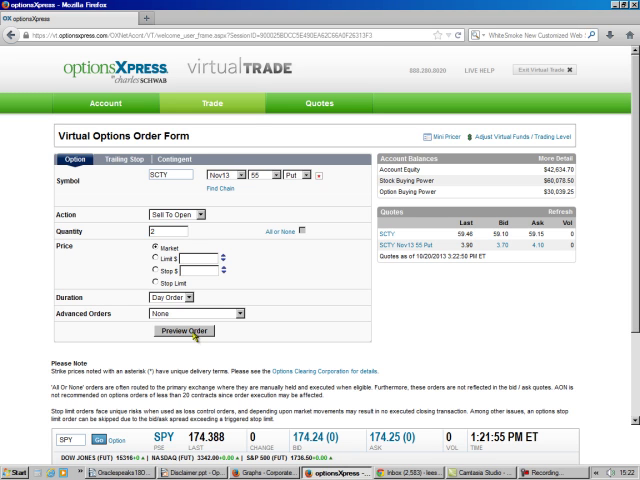
{"action": "left_click", "coordinate": [184, 332]}
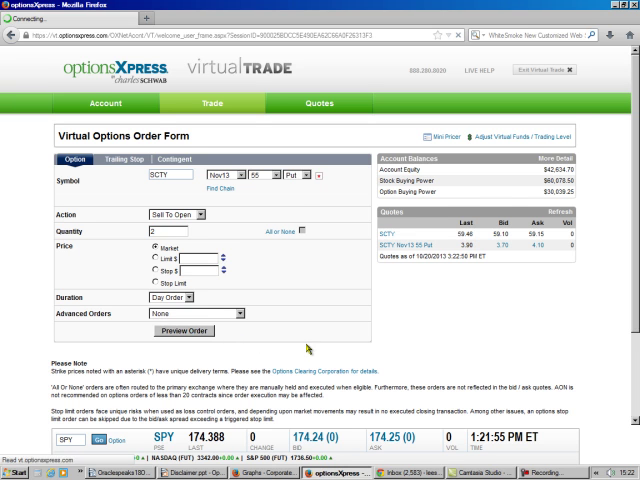
Step: Load the Virtual Option Order Preview for selling 2 SCTY Nov13 55 puts
{"action": "left_click", "coordinate": [184, 332]}
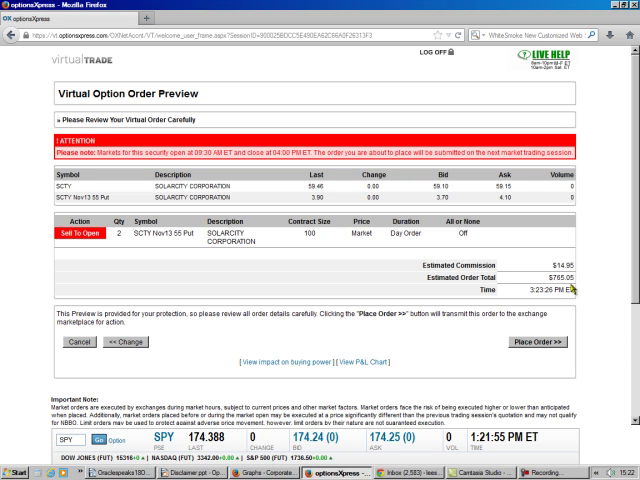
{"action": "mouse_move", "coordinate": [420, 334]}
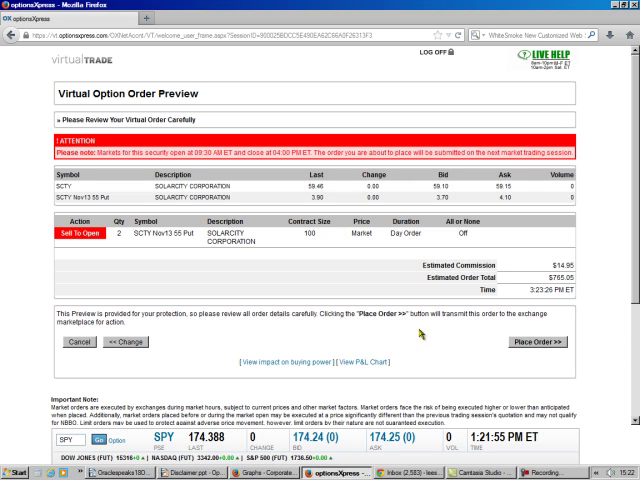